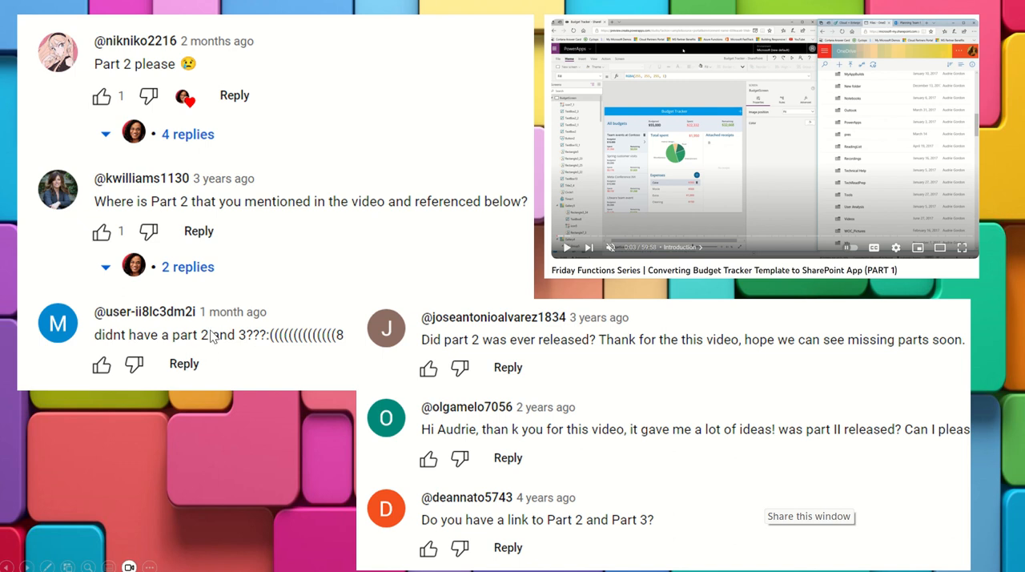
pyautogui.moveTo(243, 346)
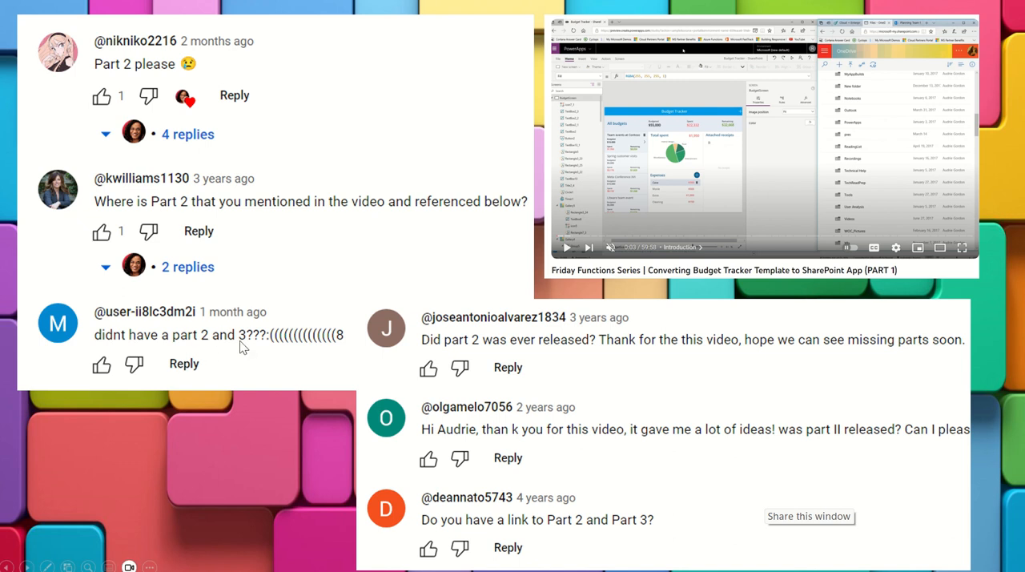